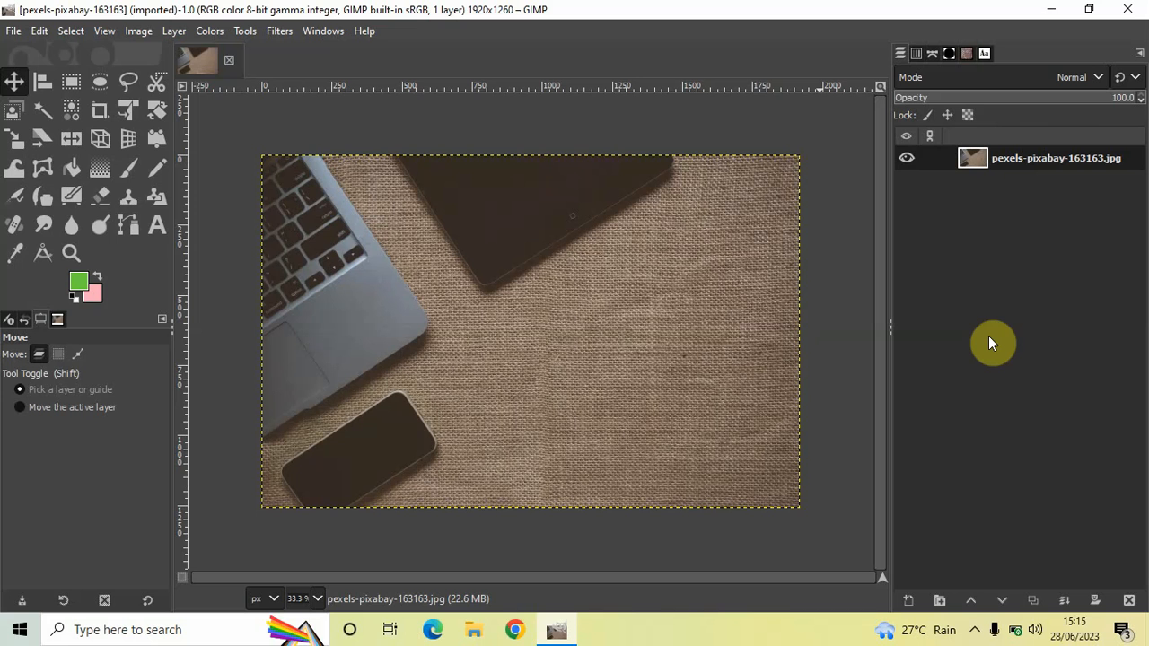
{"action": "mouse_move", "coordinate": [975, 339]}
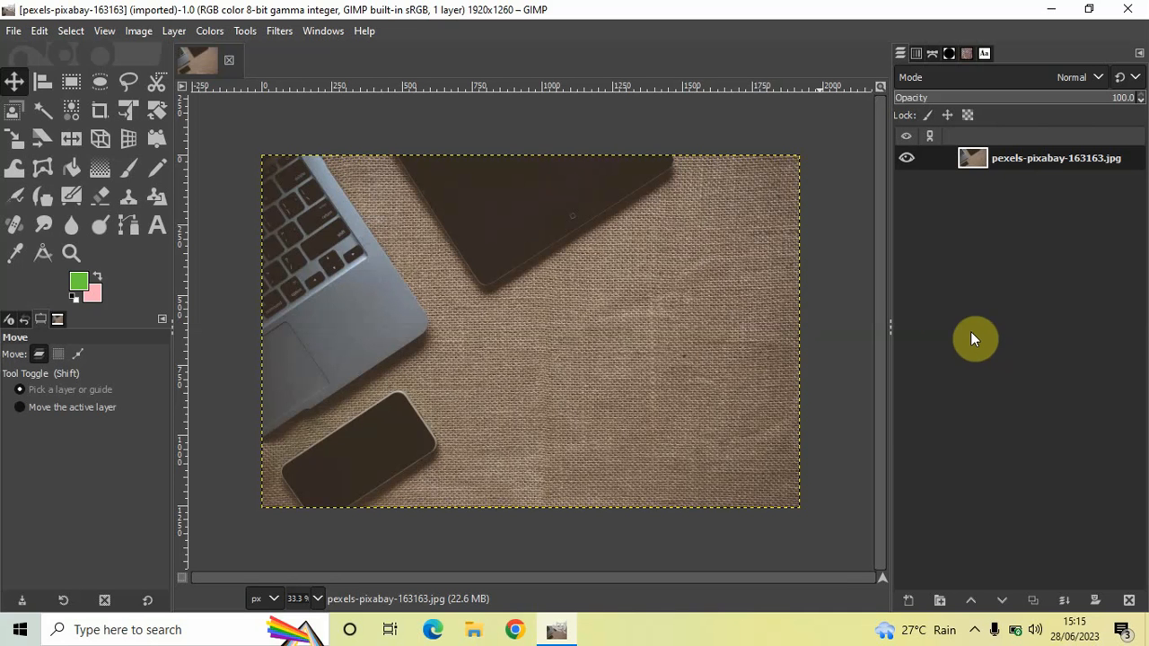
{"action": "mouse_move", "coordinate": [897, 316]}
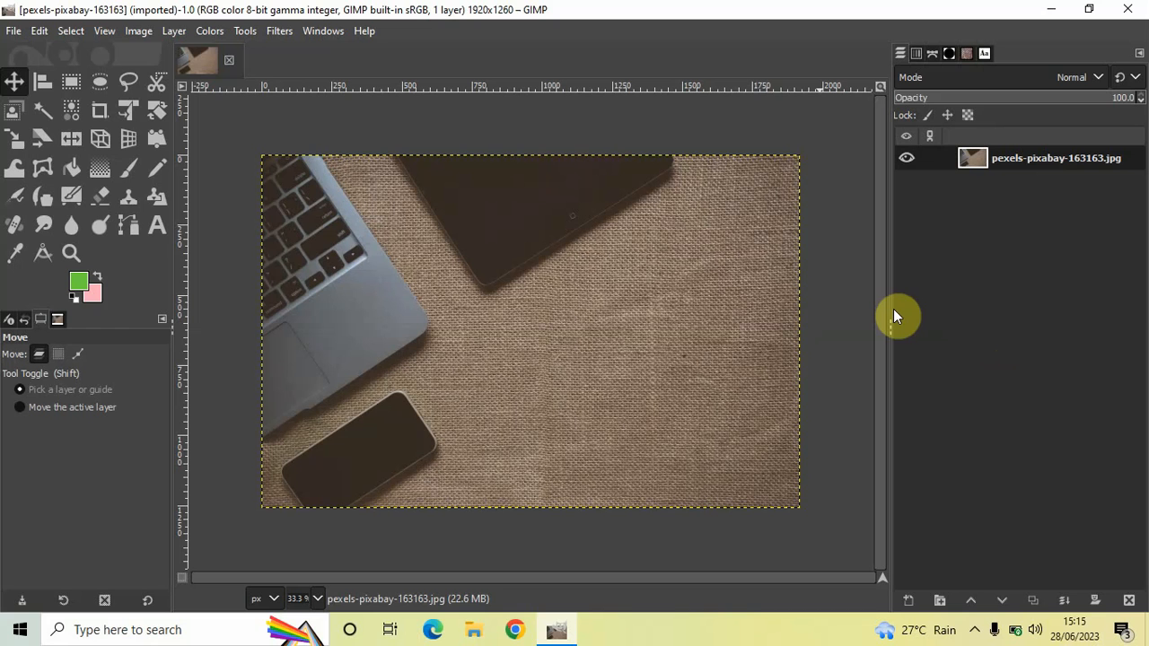
{"action": "mouse_move", "coordinate": [535, 320]}
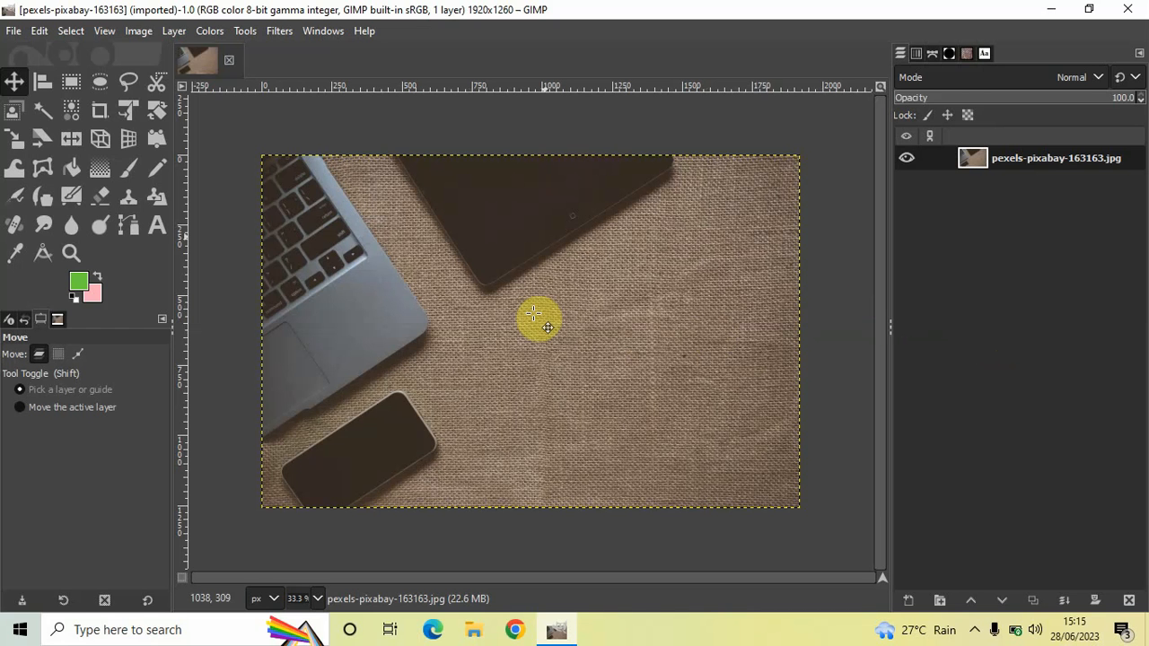
{"action": "mouse_move", "coordinate": [524, 319]}
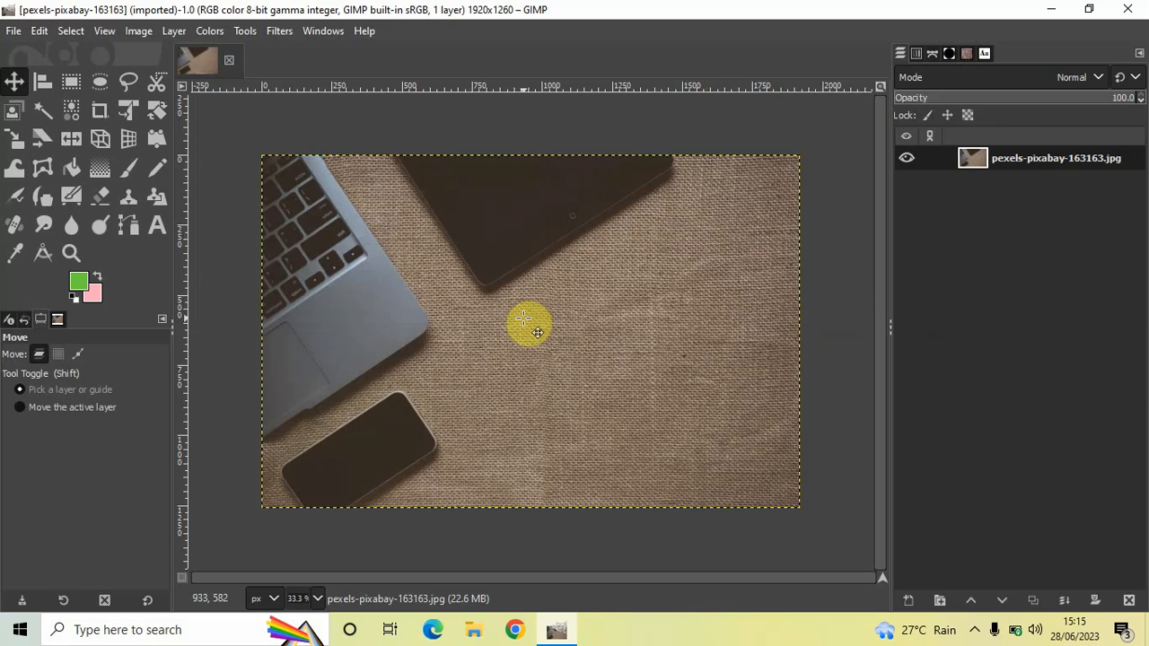
{"action": "mouse_move", "coordinate": [510, 315]}
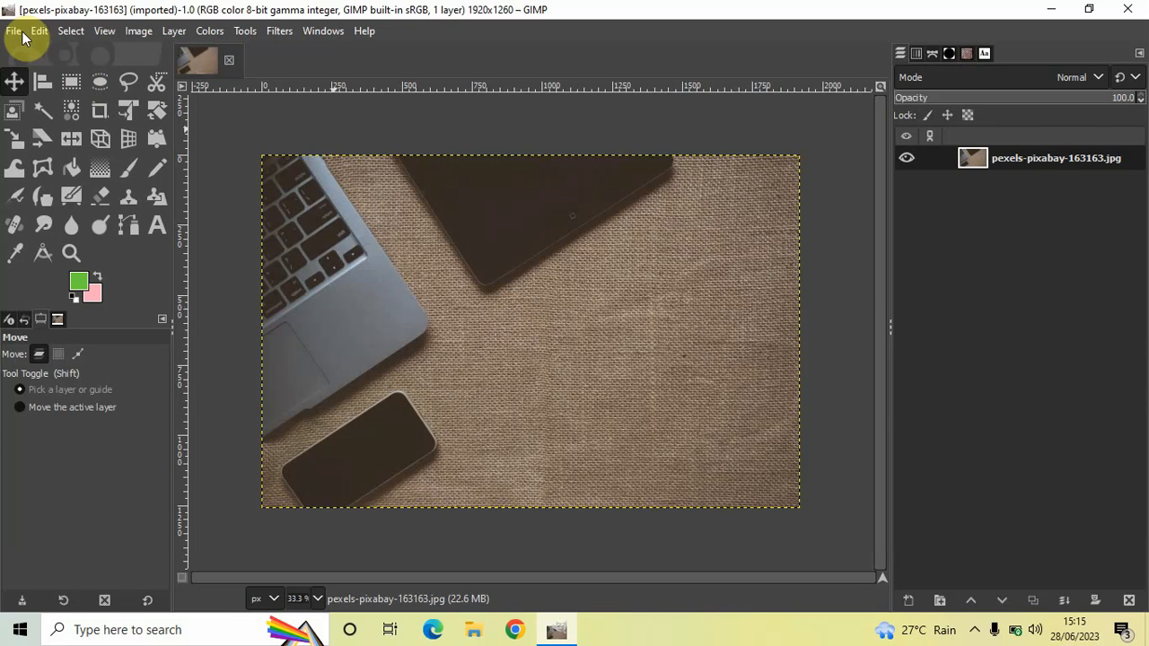
Step: Create a new 1280×720 pink-filled image alongside the desk photo
{"action": "left_click", "coordinate": [15, 30]}
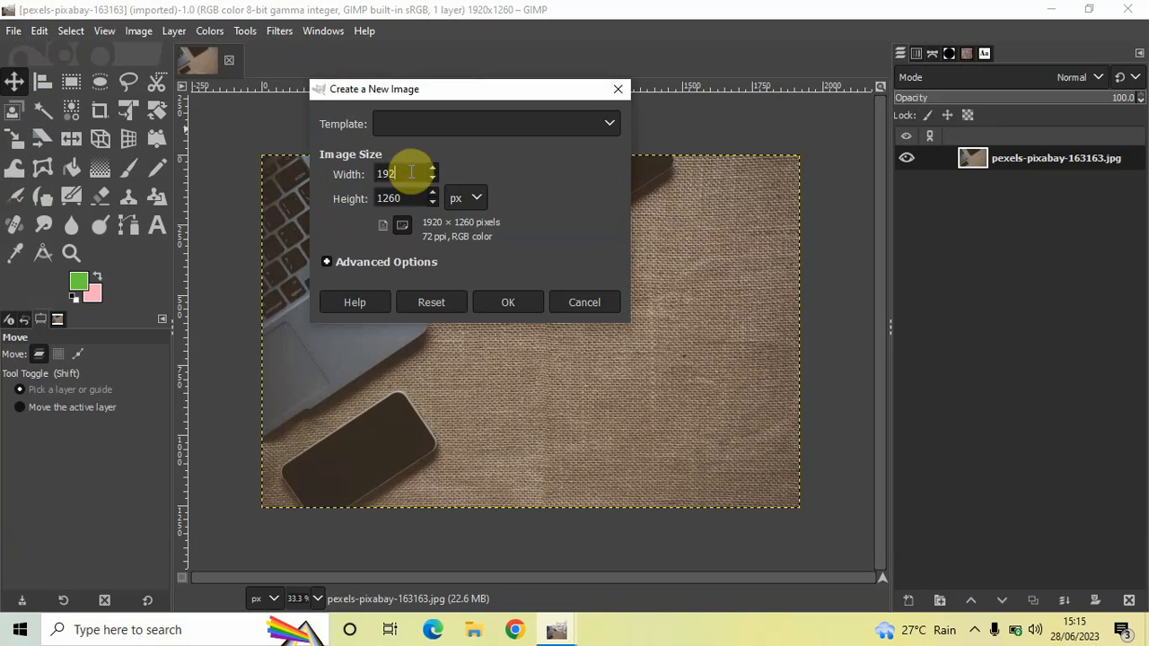
{"action": "type", "text": "1280"}
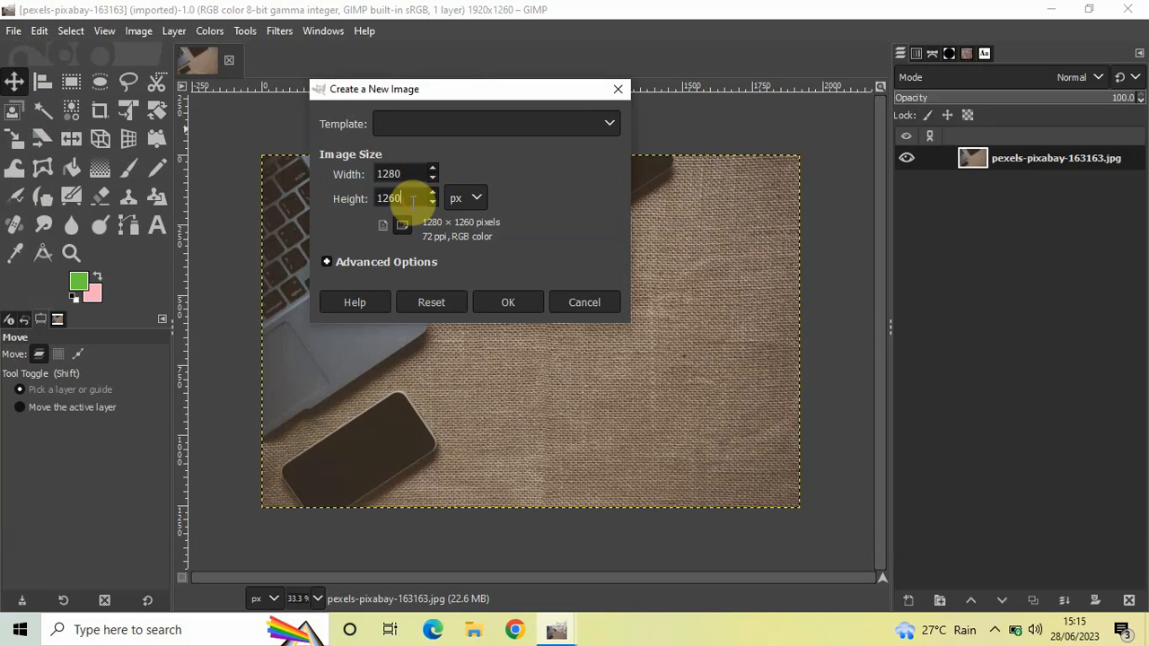
{"action": "type", "text": "72"}
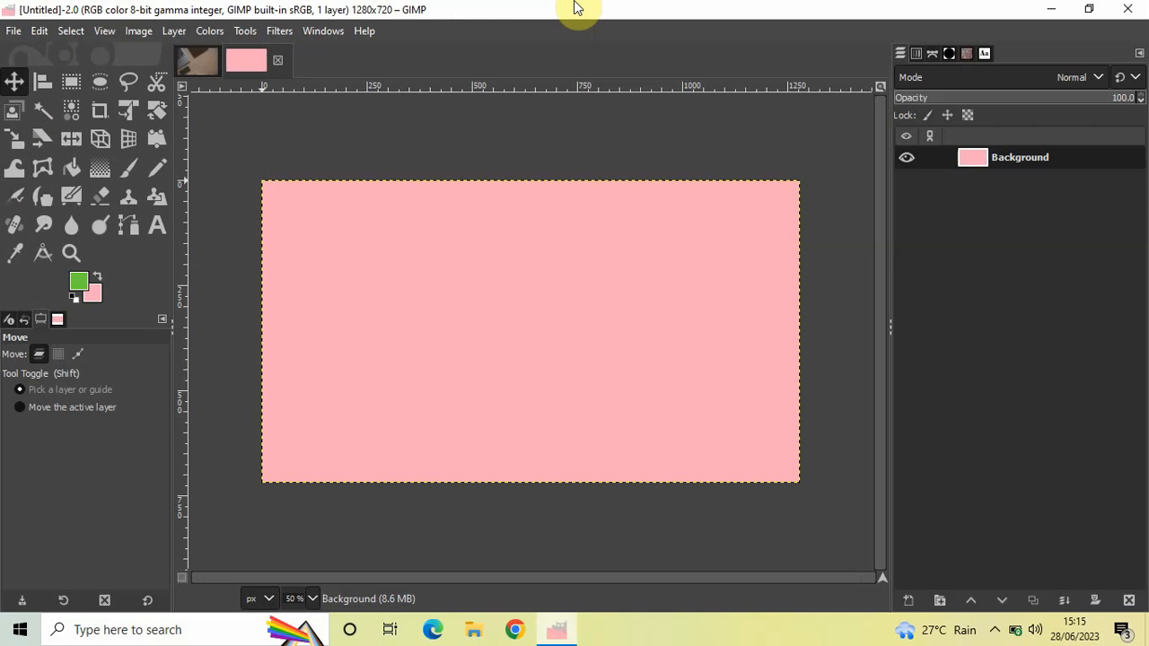
Step: Return to the desk photo and pick the Paths Tool
{"action": "left_click", "coordinate": [198, 61]}
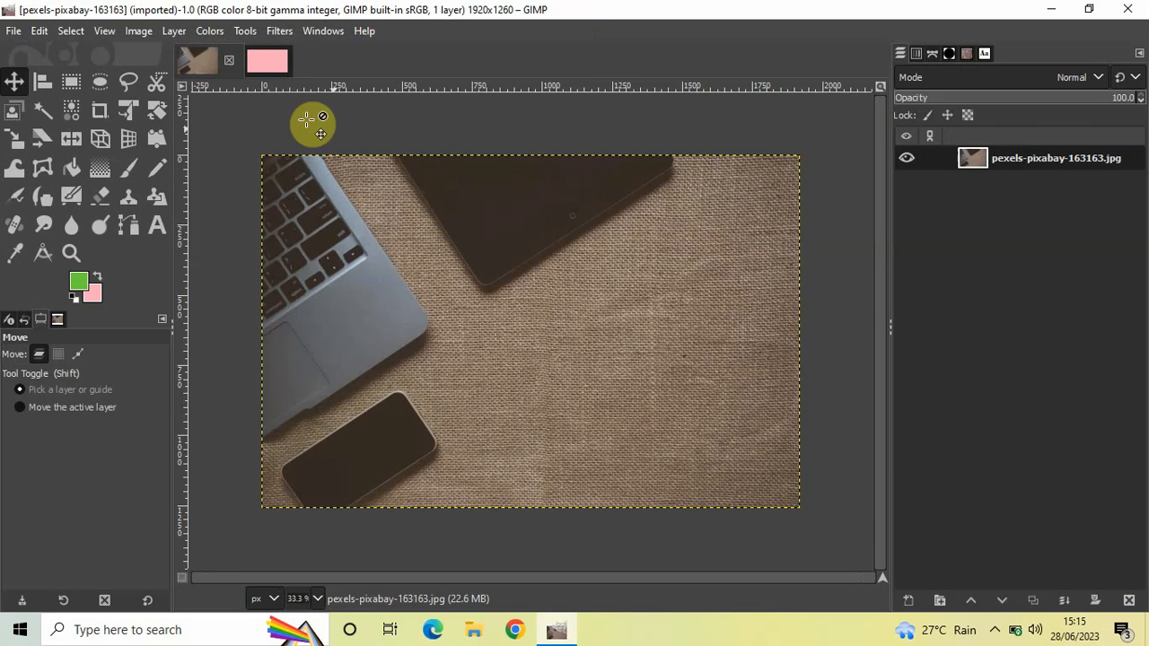
{"action": "mouse_move", "coordinate": [458, 368]}
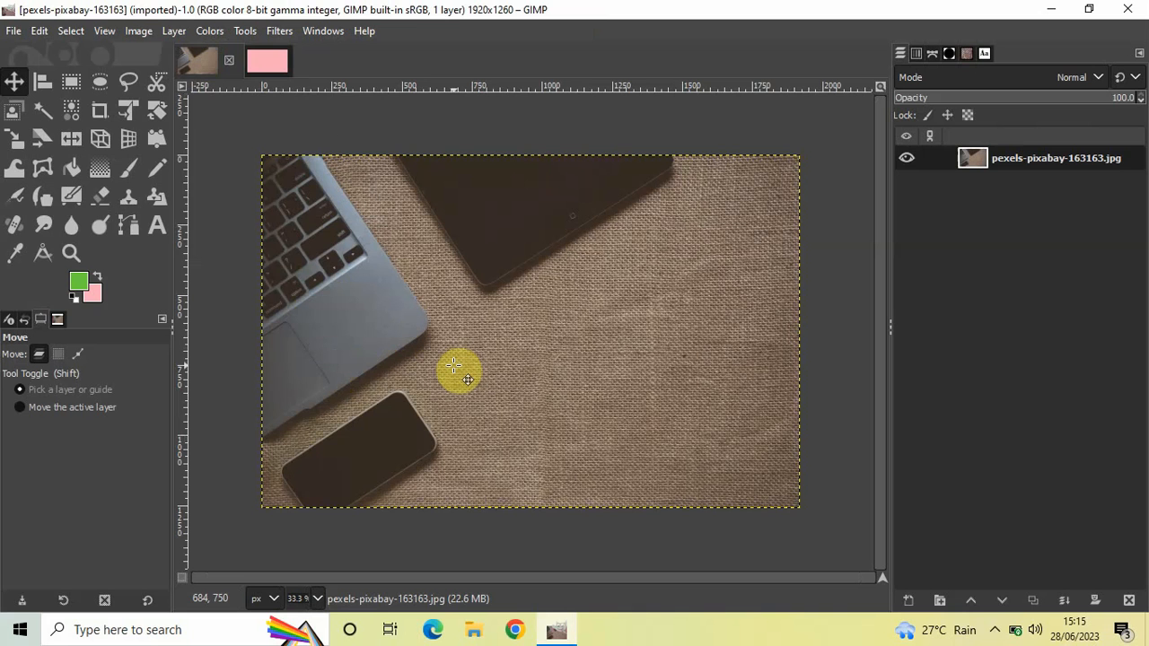
{"action": "left_click", "coordinate": [268, 61]}
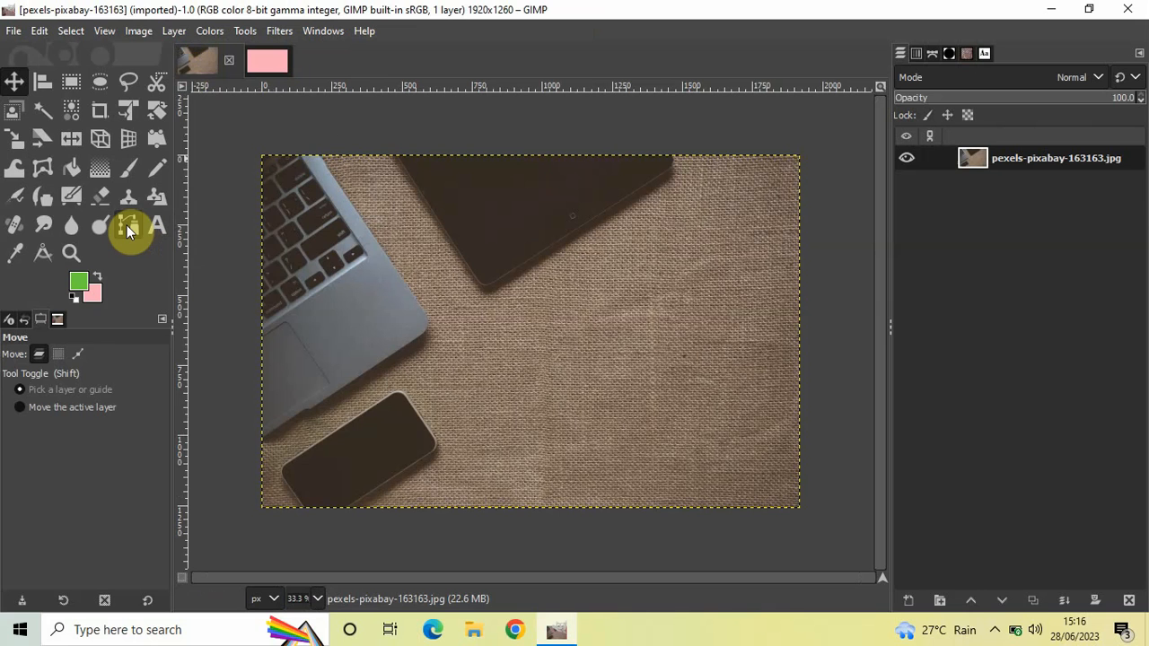
{"action": "mouse_move", "coordinate": [129, 226]}
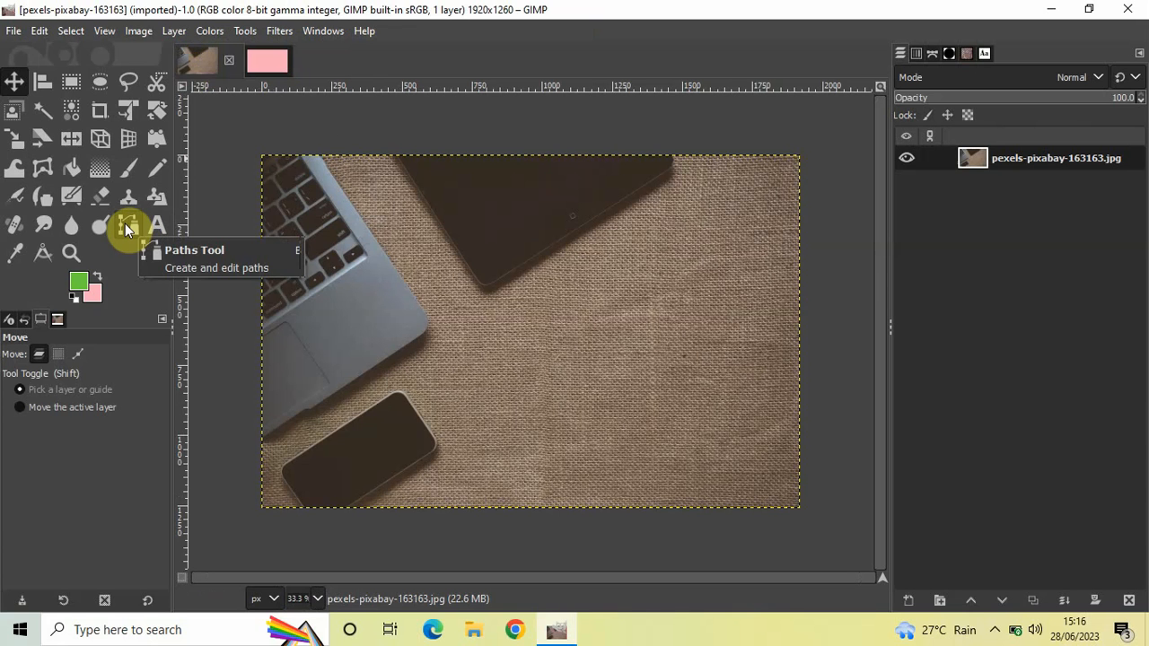
{"action": "left_click", "coordinate": [129, 225]}
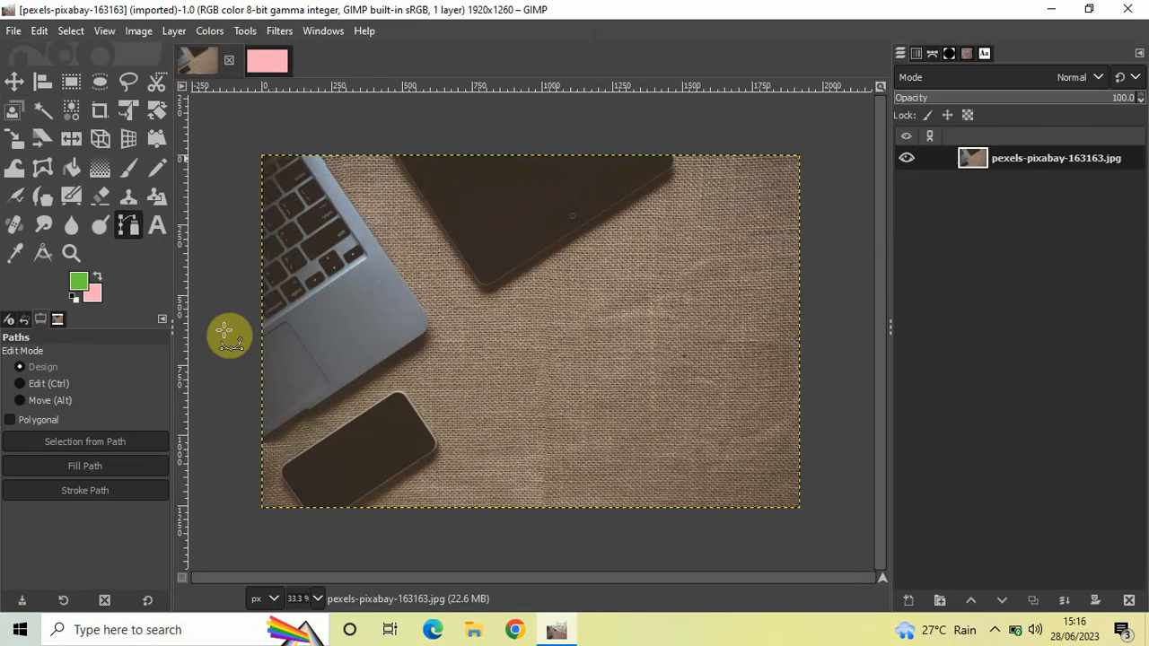
{"action": "mouse_move", "coordinate": [280, 459]}
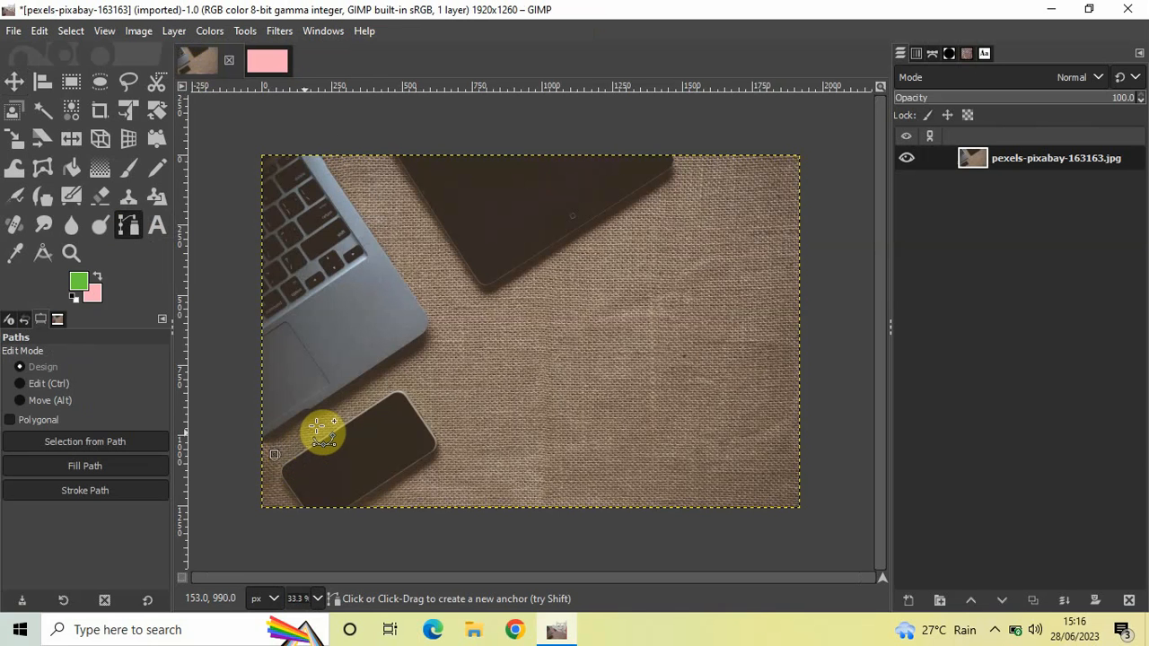
Step: Outline the small lower-left phone with a closed path and select that region
{"action": "left_click", "coordinate": [359, 404]}
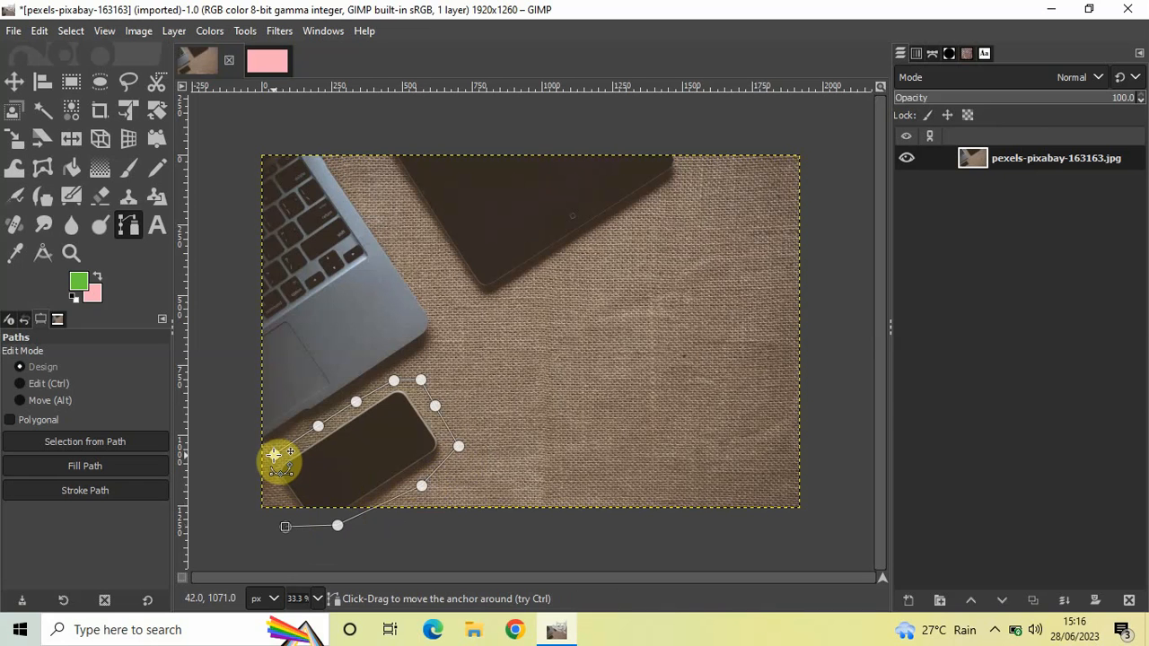
{"action": "left_click_drag", "start_coordinate": [280, 460], "coordinate": [280, 510]}
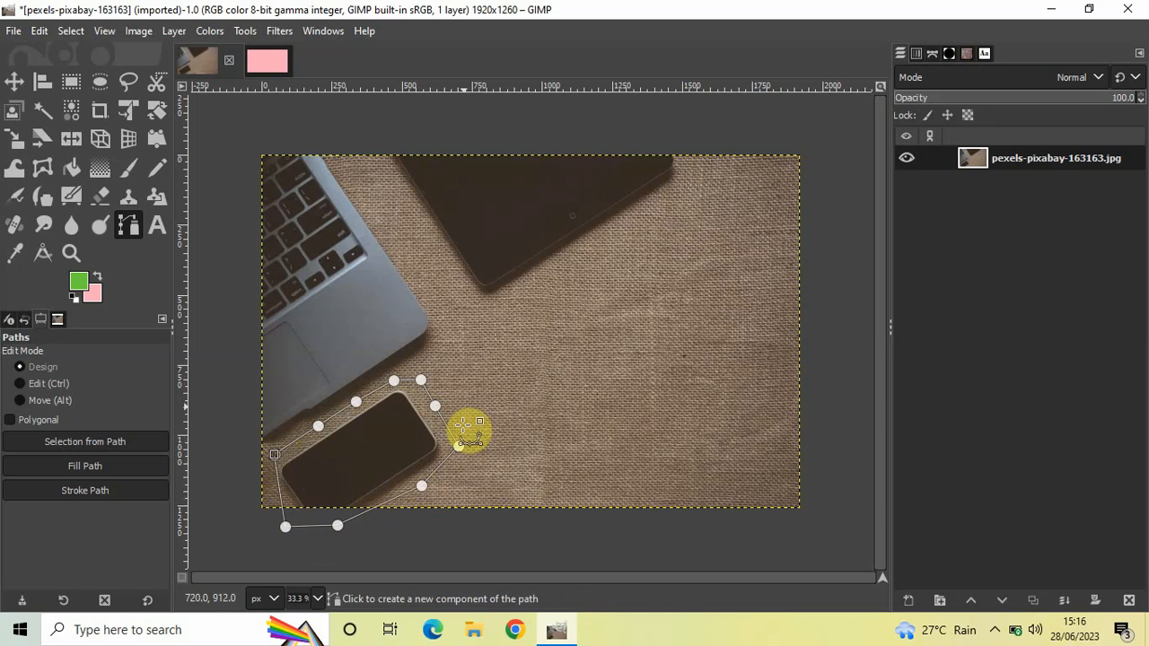
{"action": "left_click_drag", "start_coordinate": [467, 429], "coordinate": [457, 395]}
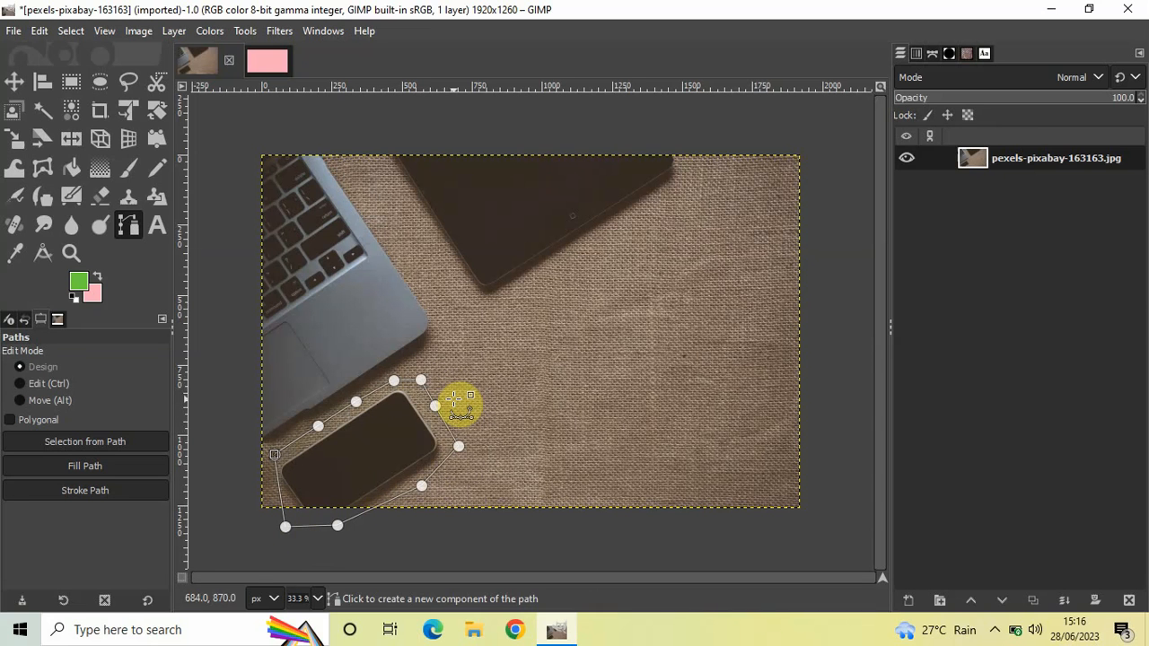
{"action": "mouse_move", "coordinate": [529, 395]}
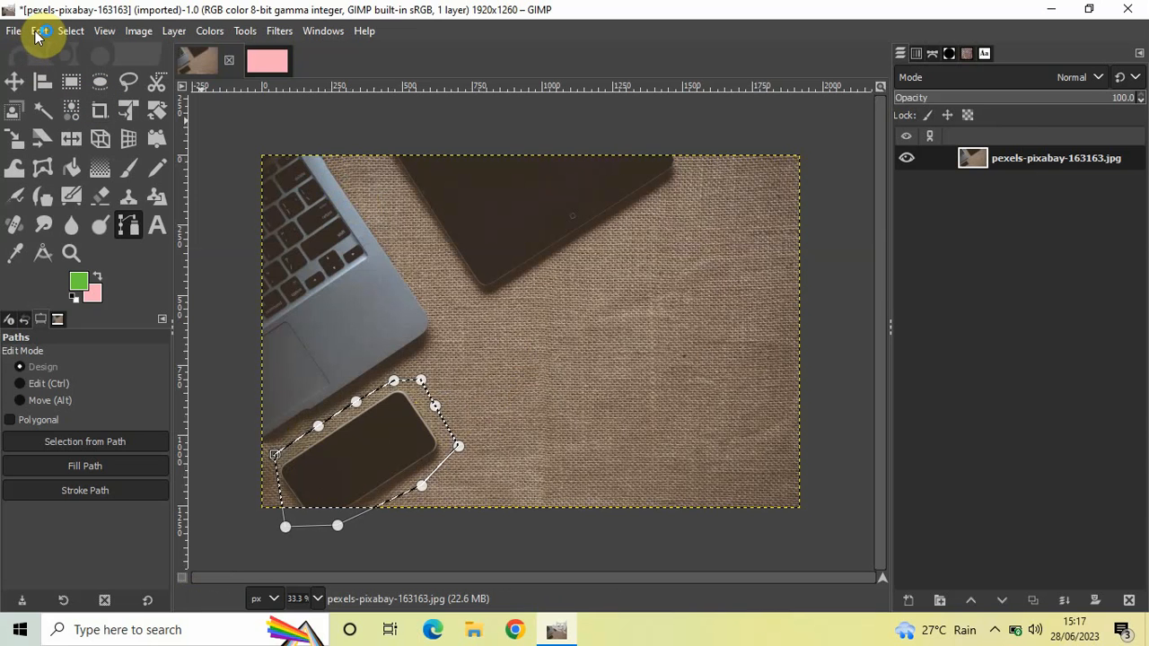
Step: Copy the selected phone region from the desk photo
{"action": "left_click", "coordinate": [39, 30]}
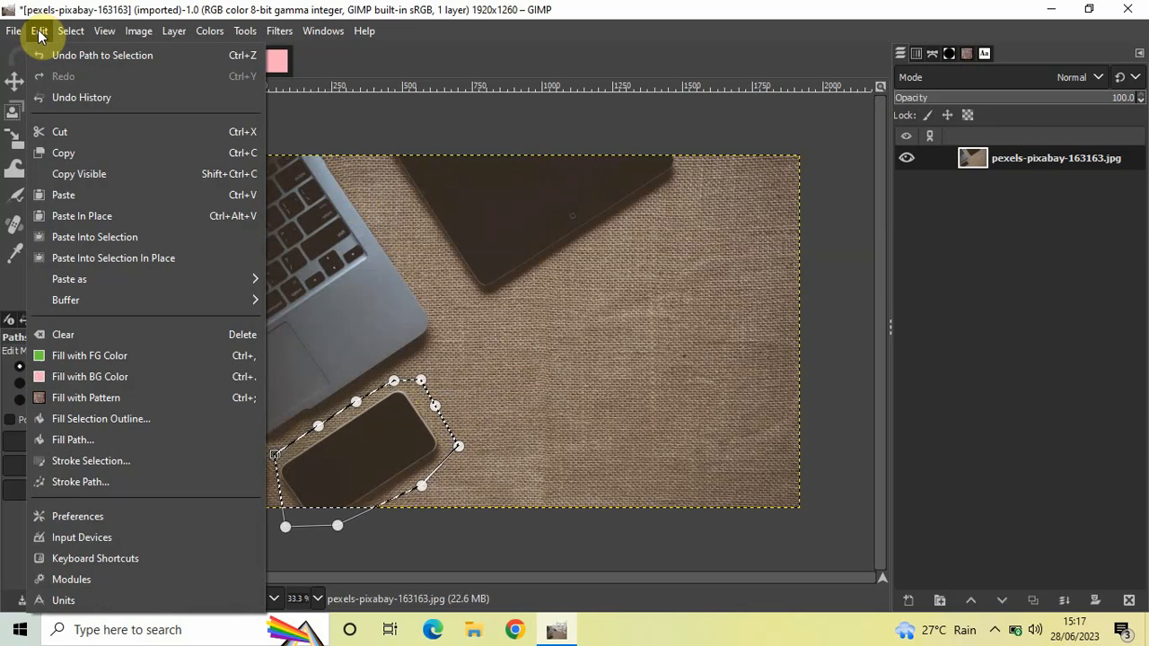
{"action": "mouse_move", "coordinate": [65, 153]}
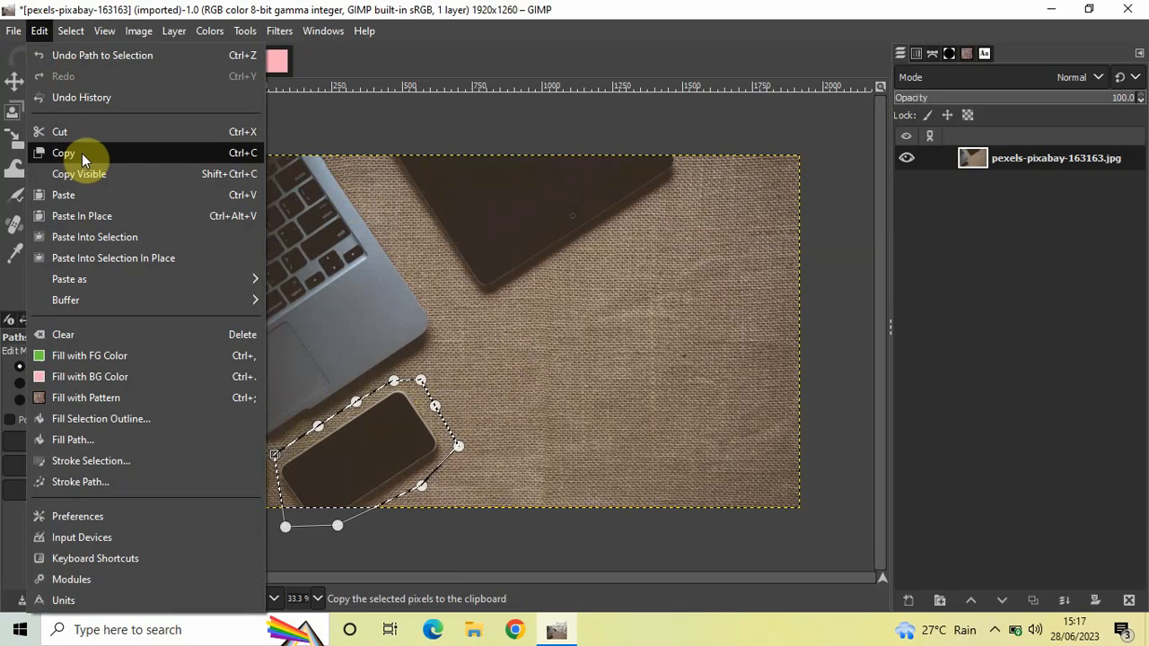
{"action": "left_click", "coordinate": [64, 153]}
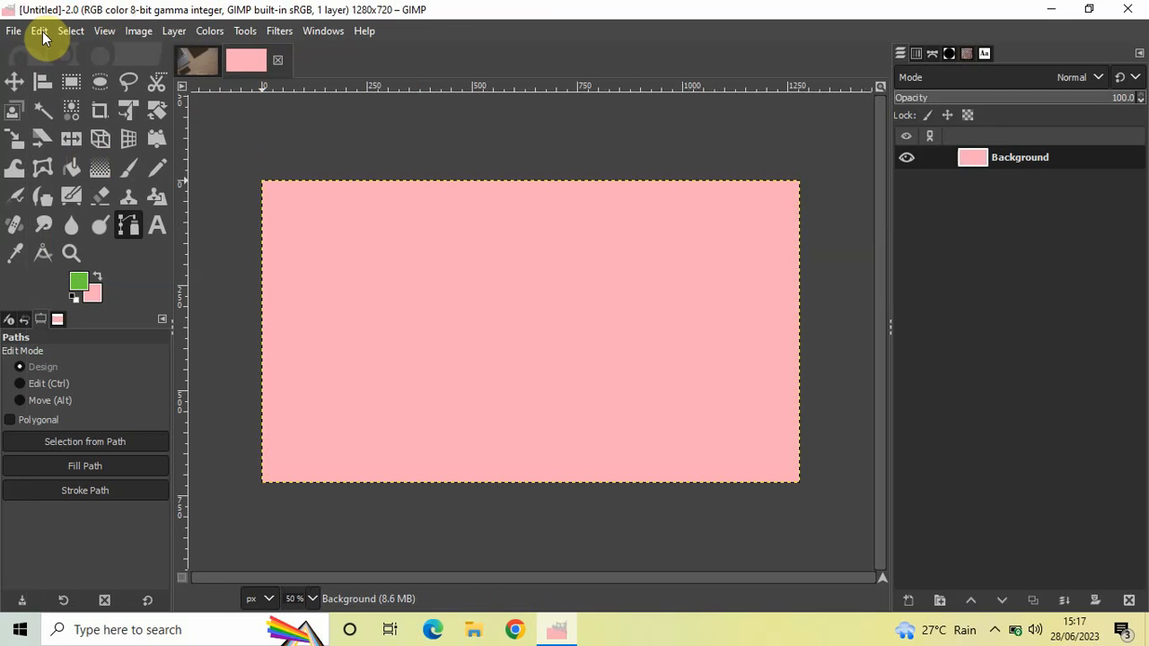
Step: Paste the copied phone onto the pink image as a new layer
{"action": "left_click", "coordinate": [40, 30]}
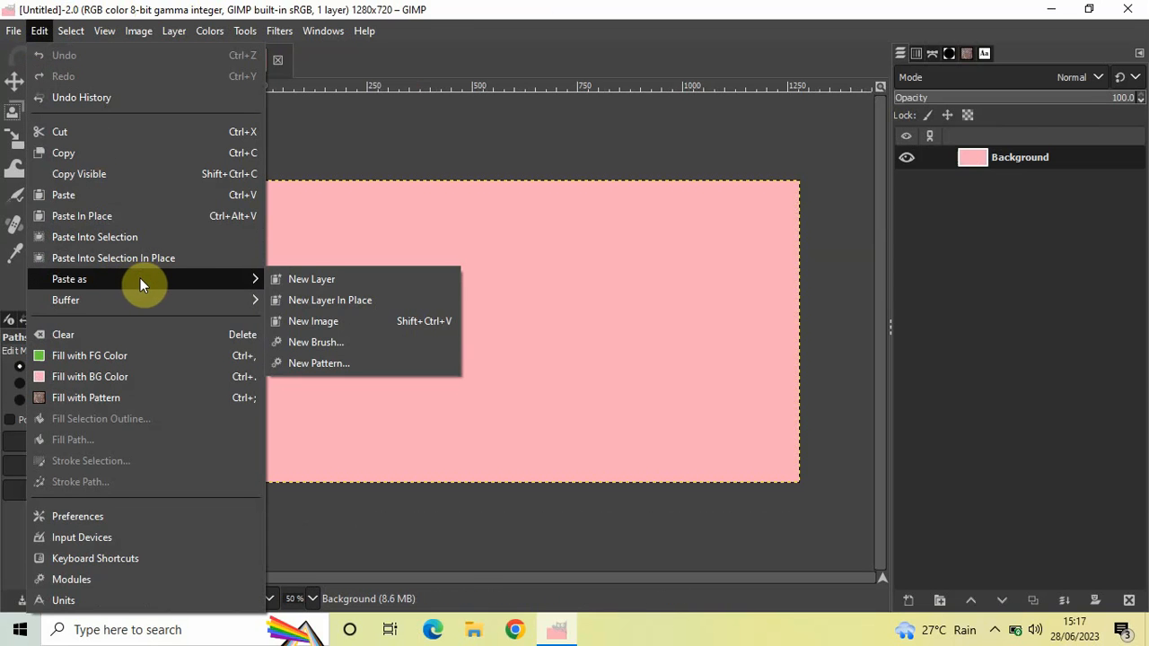
{"action": "mouse_move", "coordinate": [332, 280]}
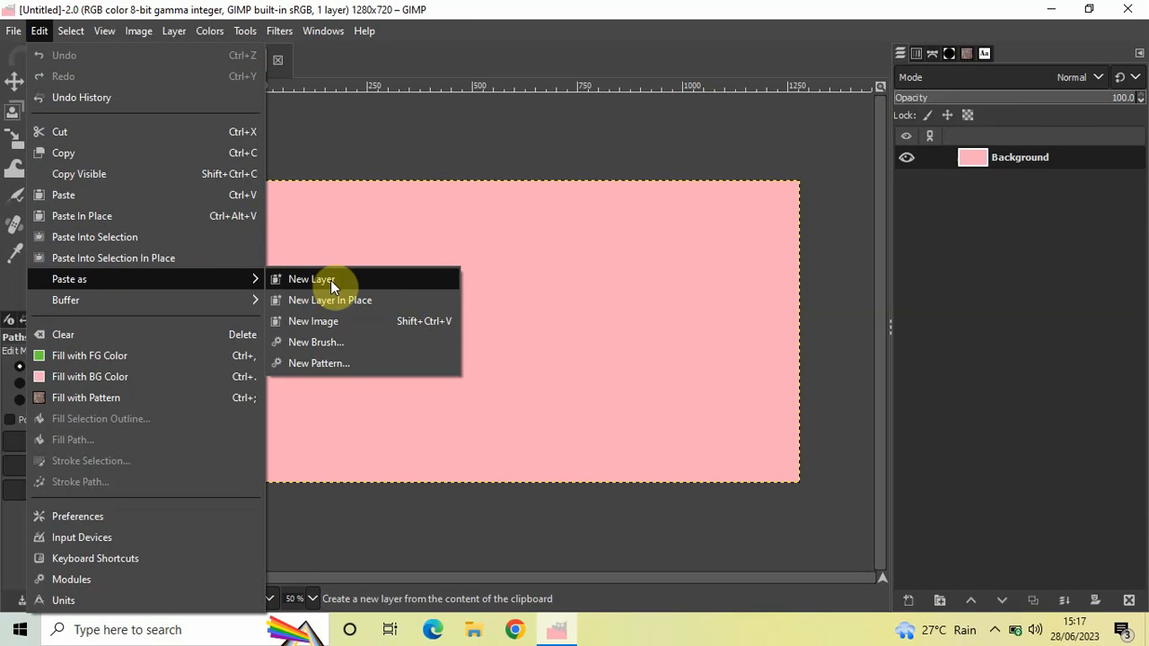
{"action": "left_click", "coordinate": [311, 280]}
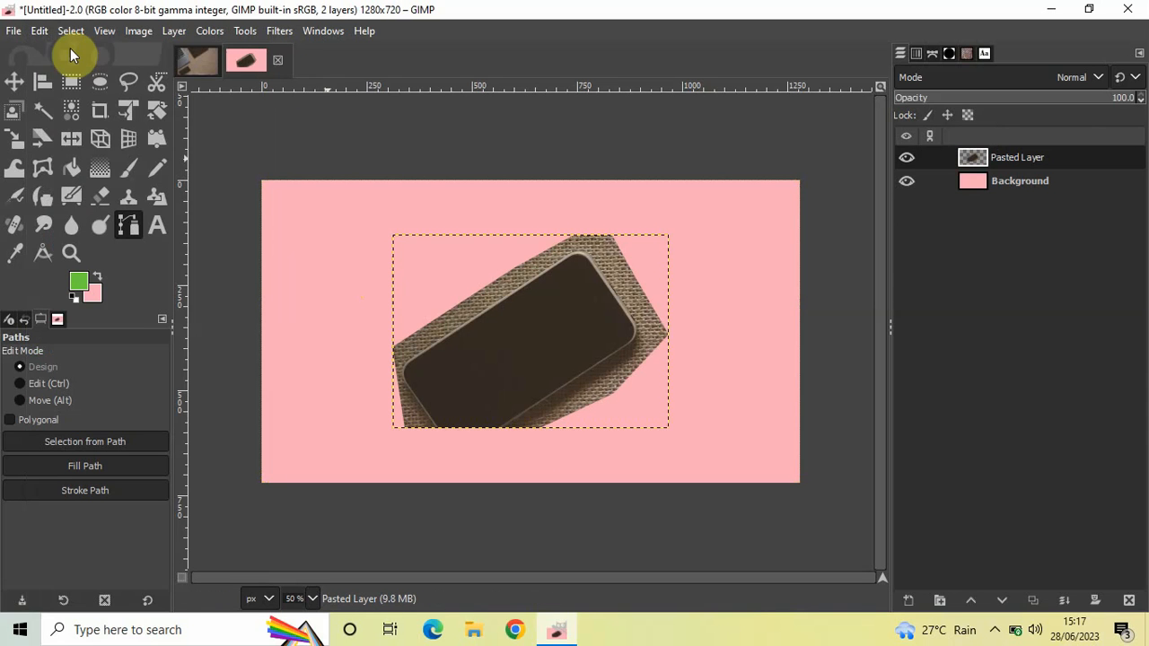
{"action": "mouse_move", "coordinate": [305, 136]}
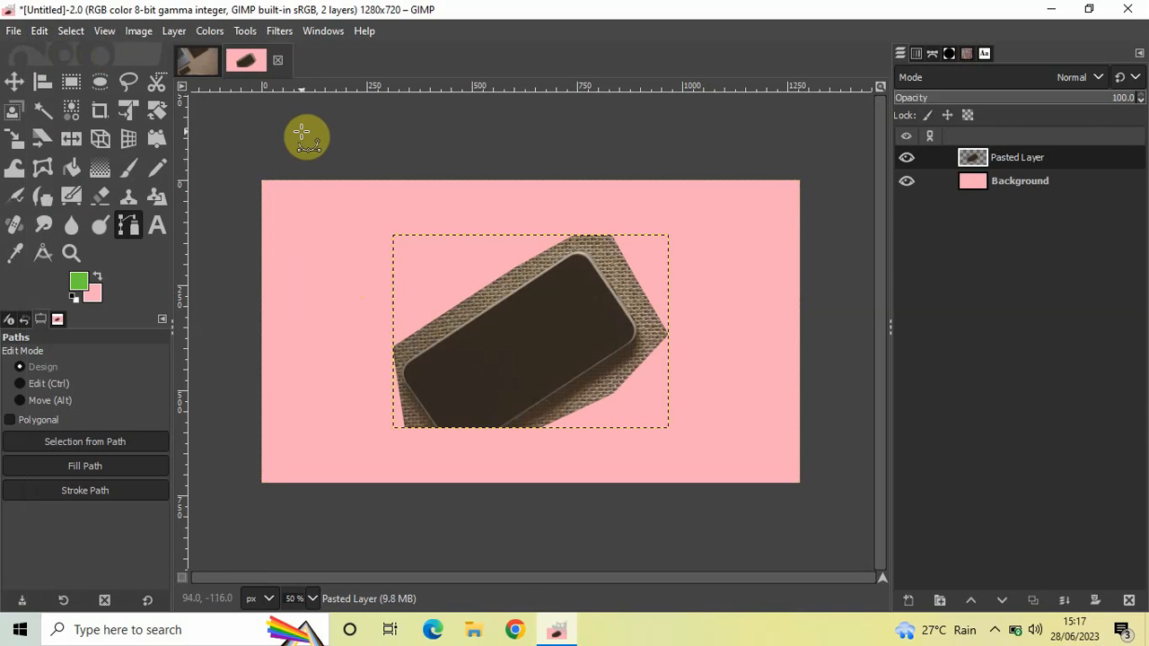